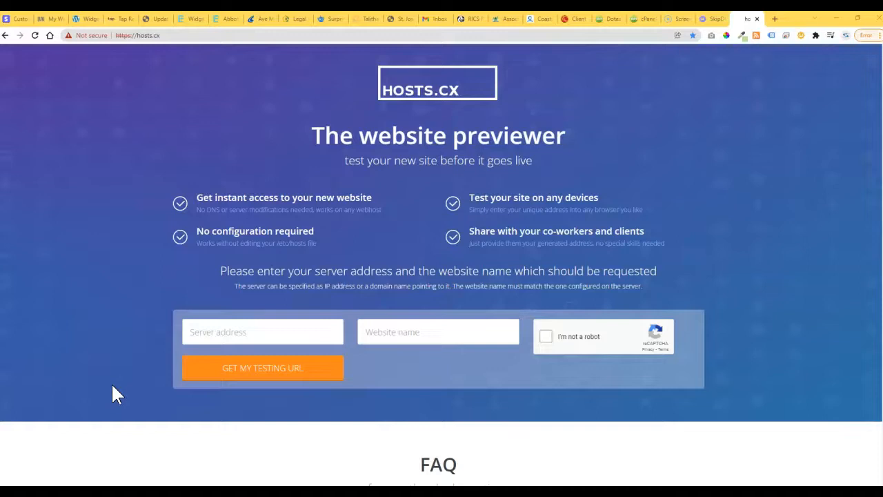
mouse_move(135, 394)
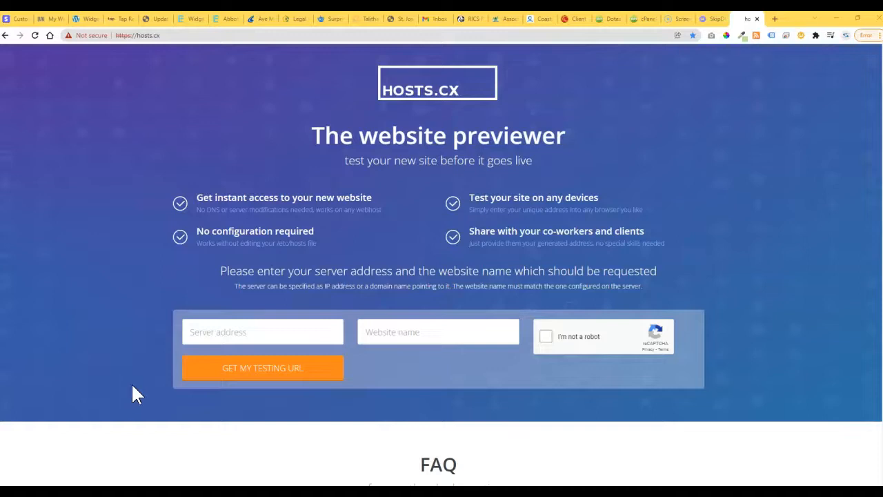
mouse_move(125, 377)
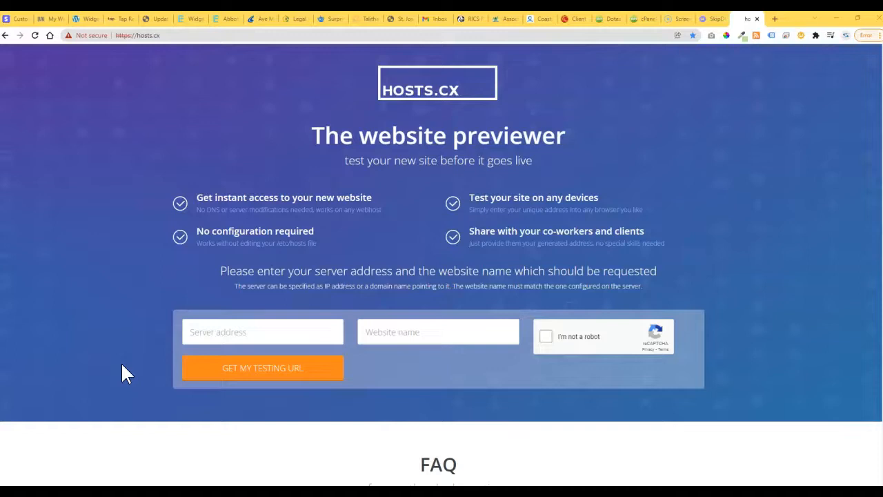
mouse_move(131, 376)
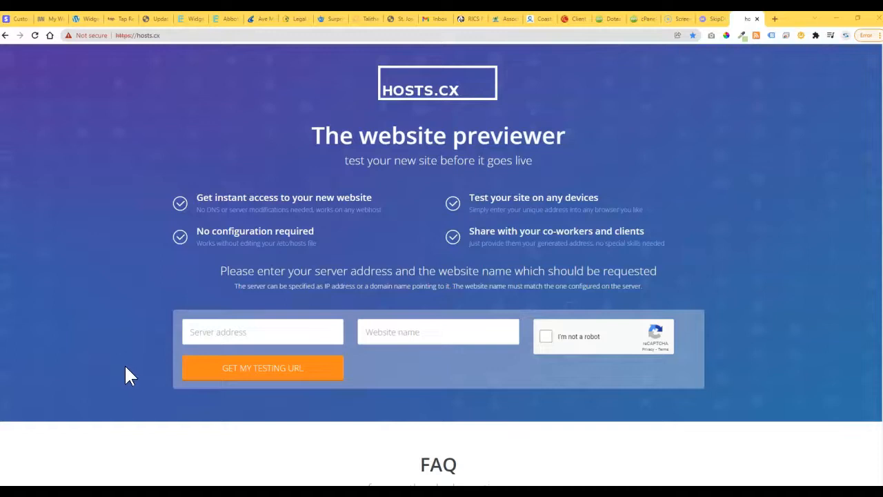
mouse_move(425, 102)
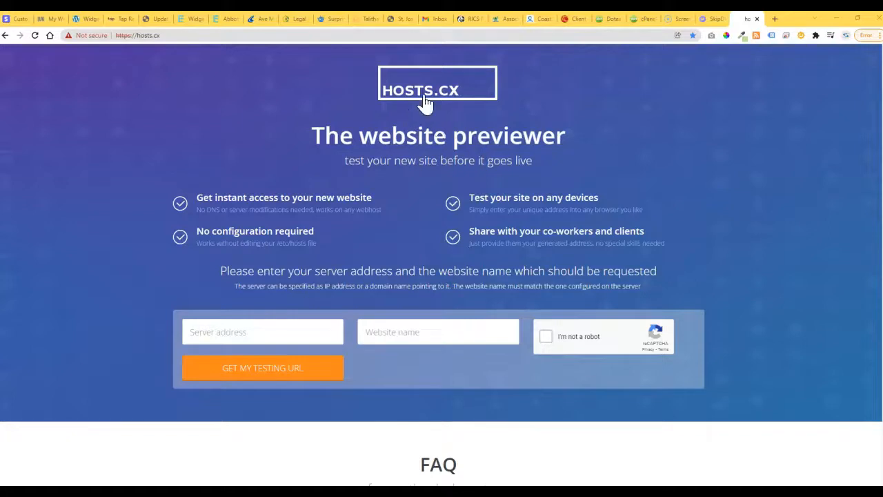
mouse_move(421, 124)
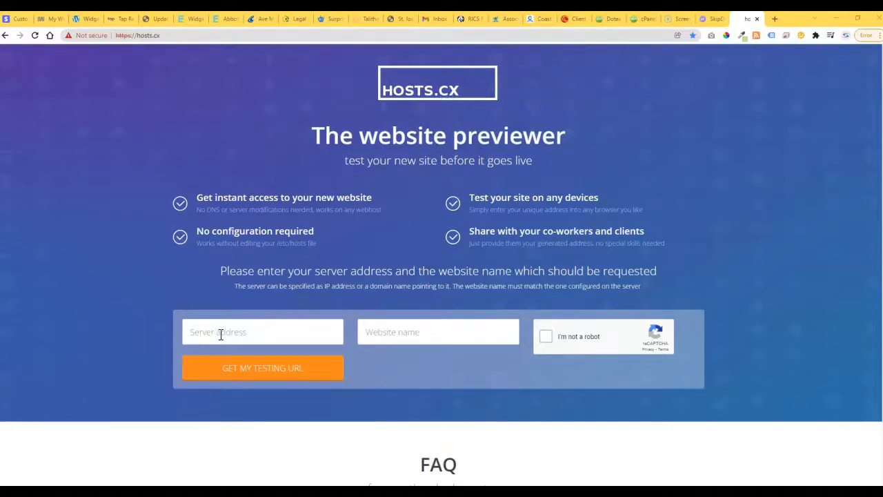
mouse_move(711, 45)
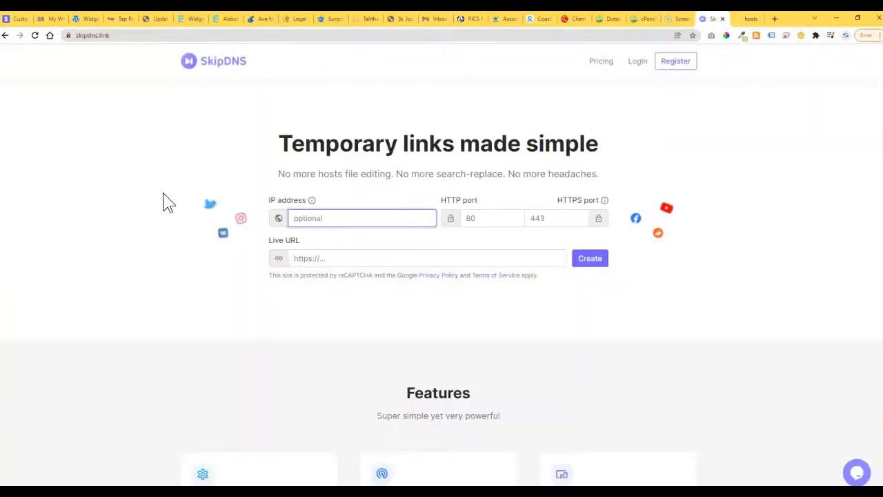
mouse_move(193, 337)
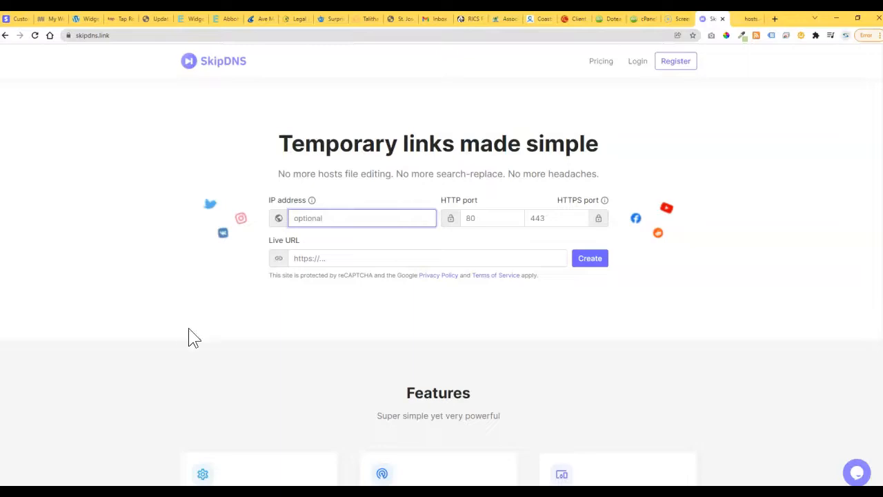
mouse_move(212, 315)
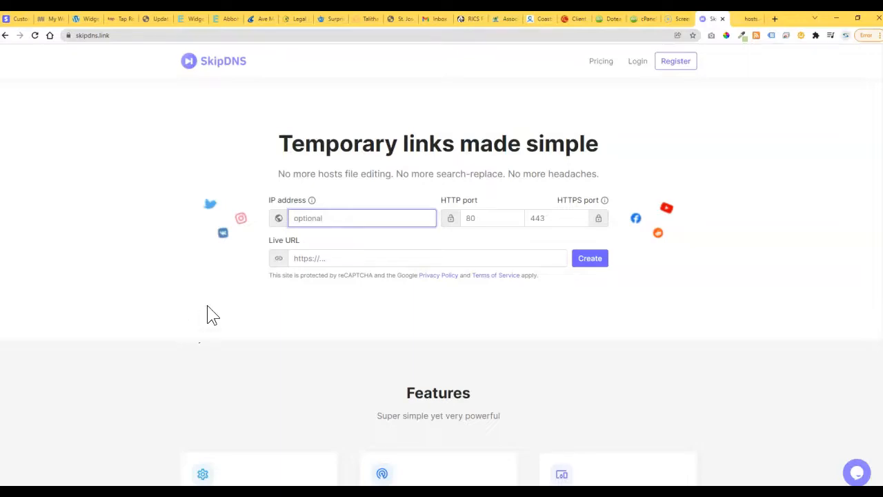
left_click(359, 218)
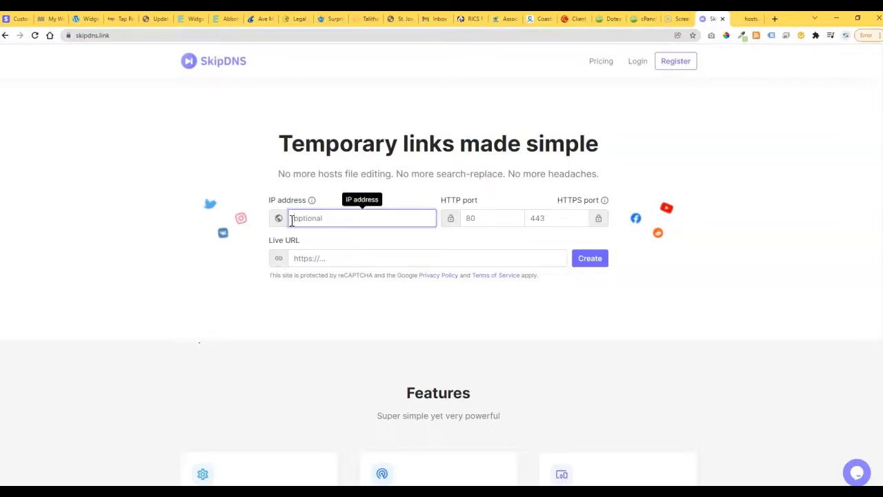
mouse_move(307, 218)
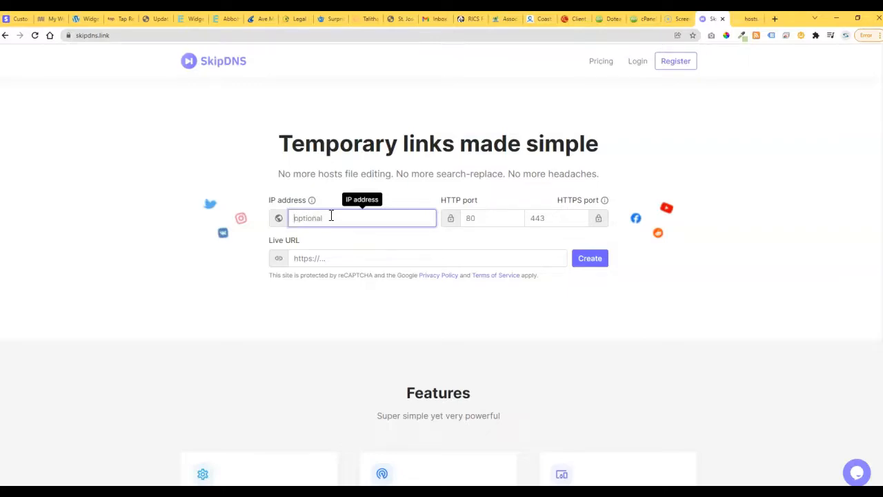
mouse_move(147, 326)
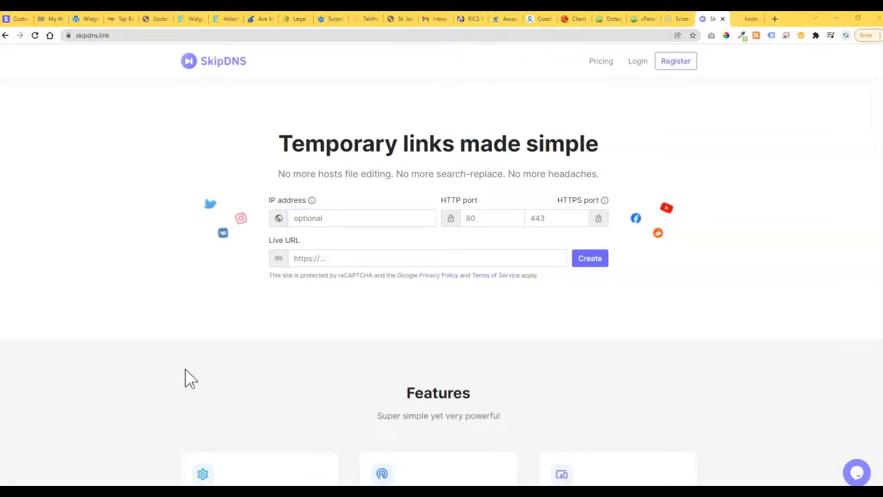
type("192.99.199.128")
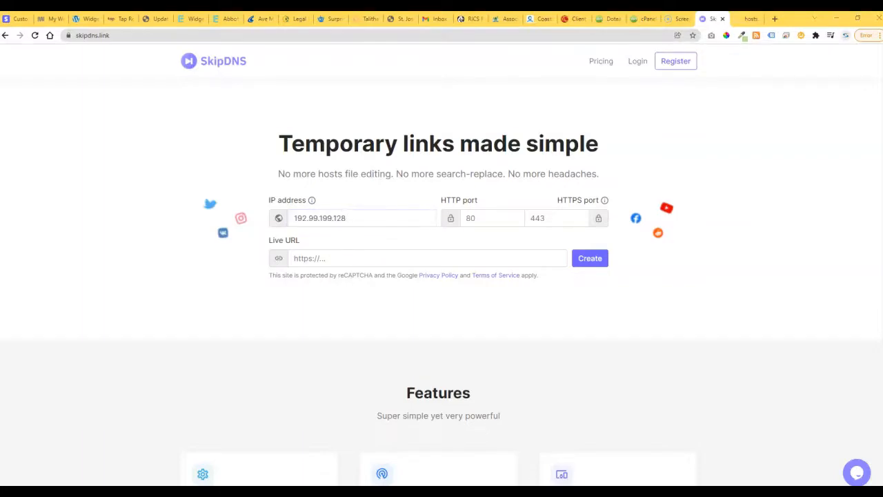
type("artesprinklers.ca")
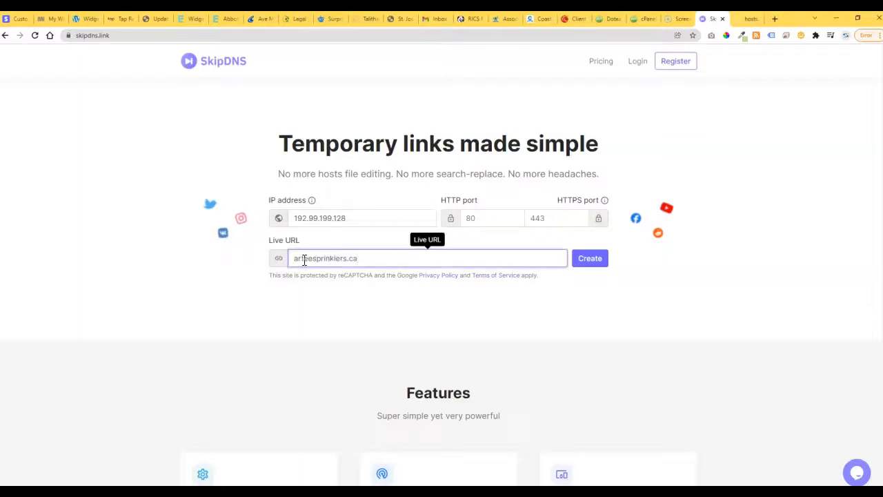
type("http://")
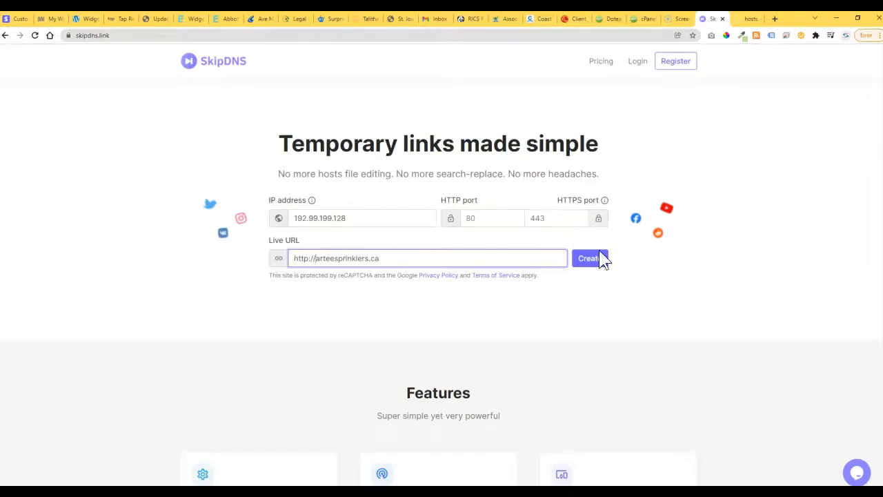
mouse_move(590, 262)
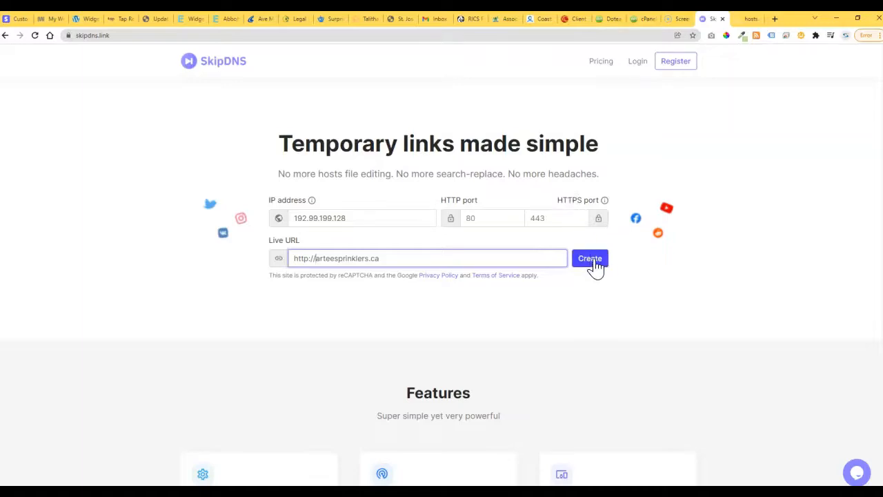
left_click(590, 258)
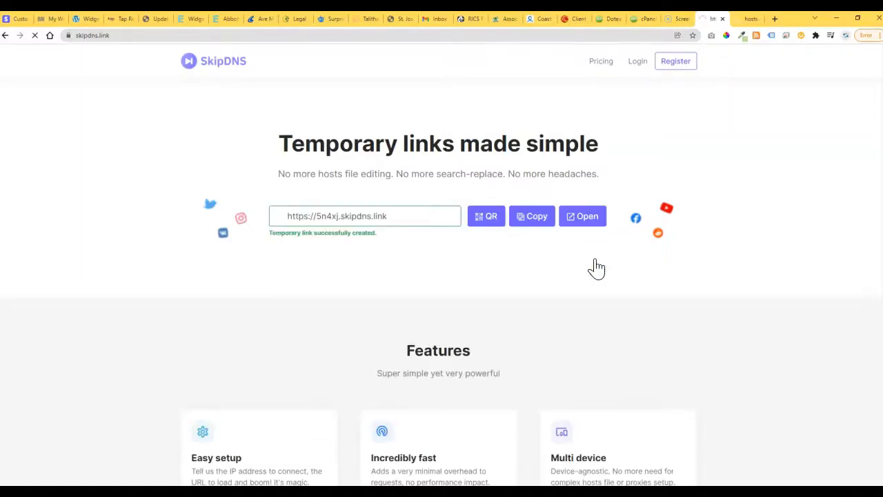
mouse_move(599, 268)
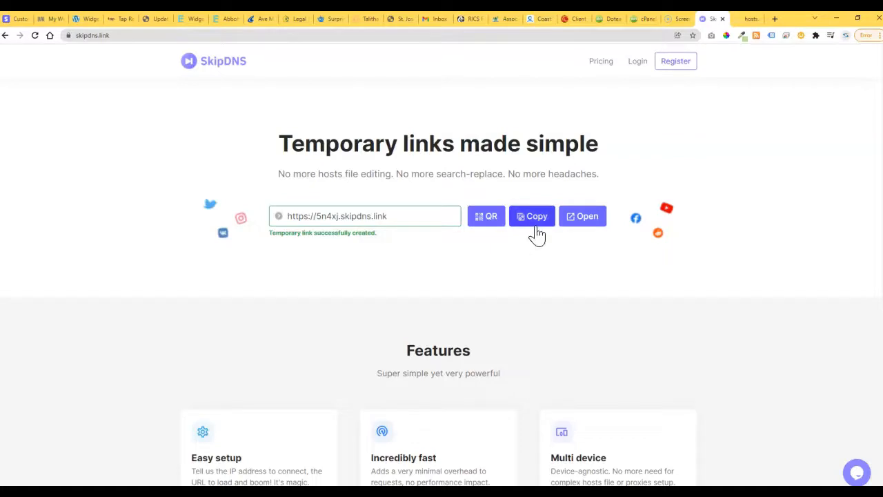
scroll("down", 3)
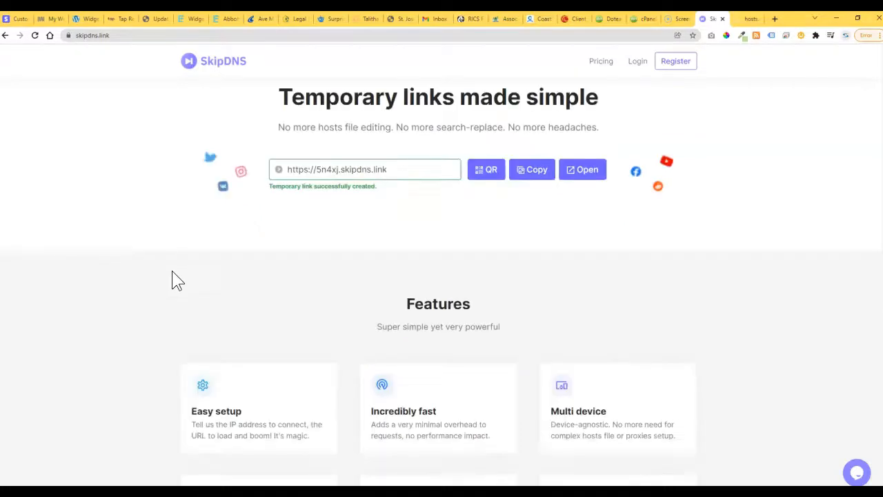
scroll("down", 3)
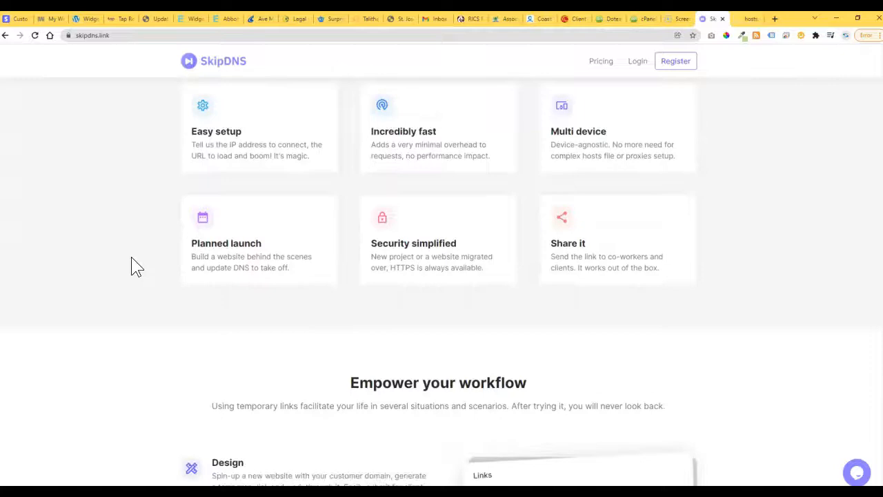
scroll("up", 3)
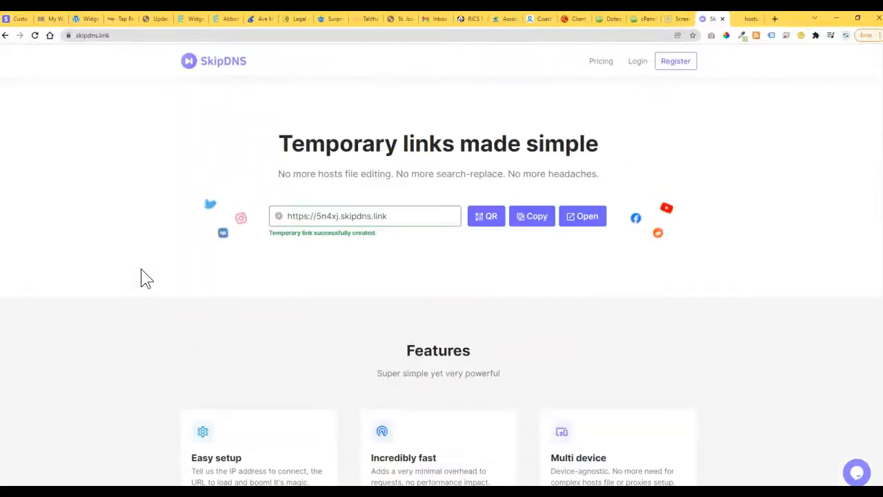
mouse_move(358, 248)
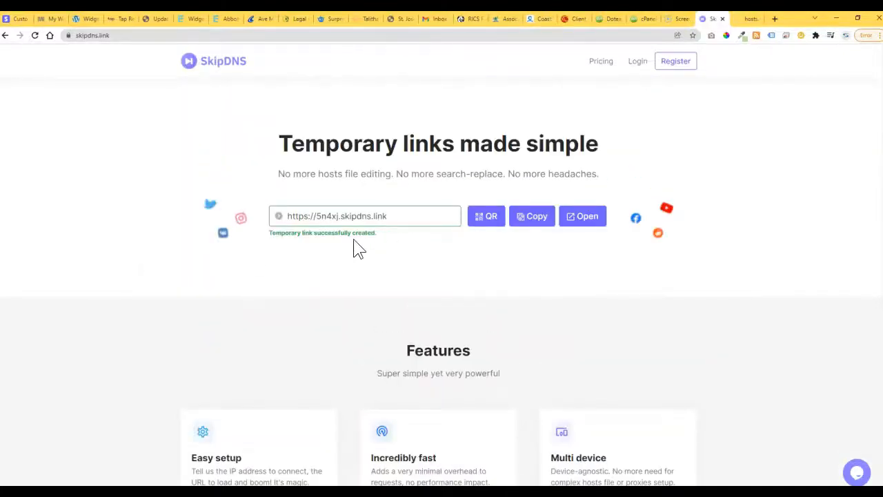
mouse_move(416, 237)
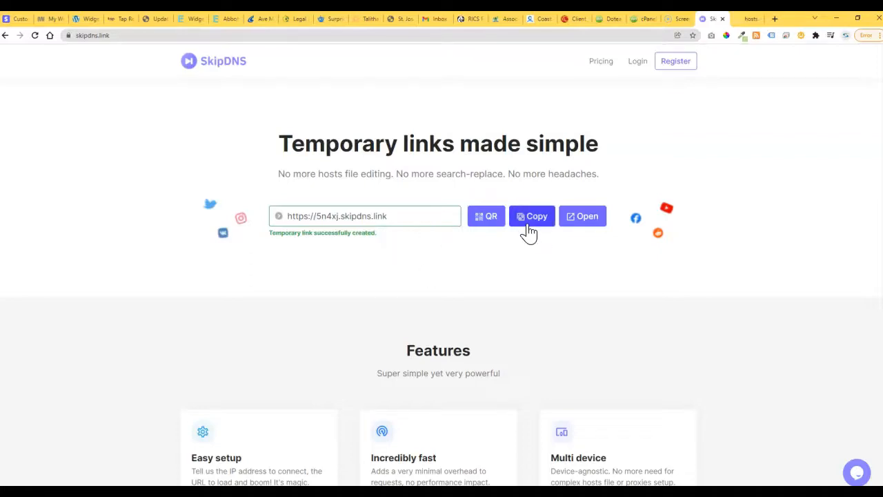
mouse_move(531, 242)
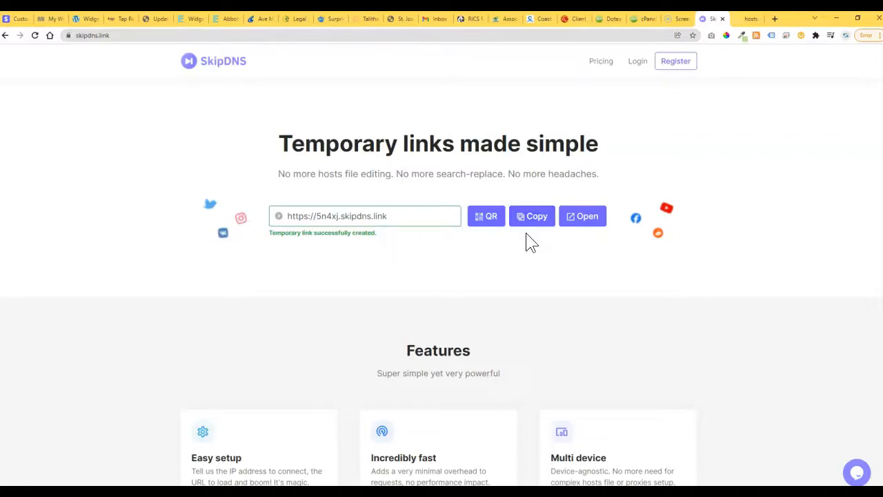
mouse_move(527, 245)
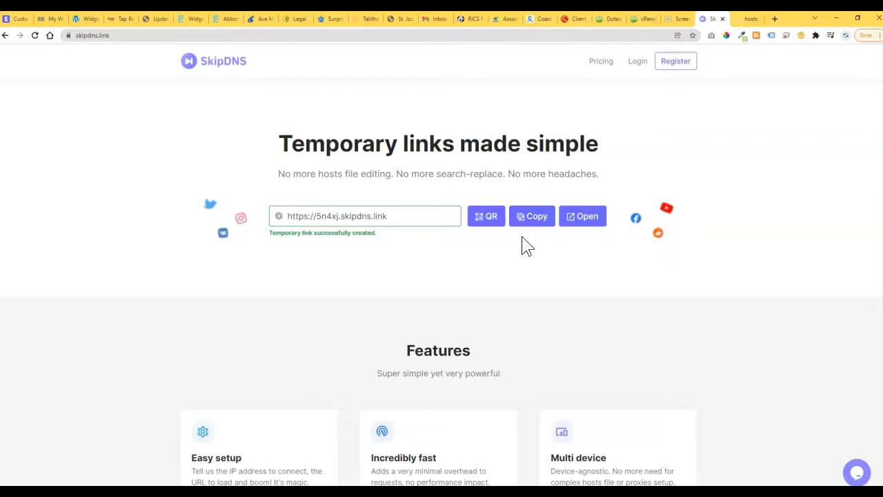
mouse_move(537, 240)
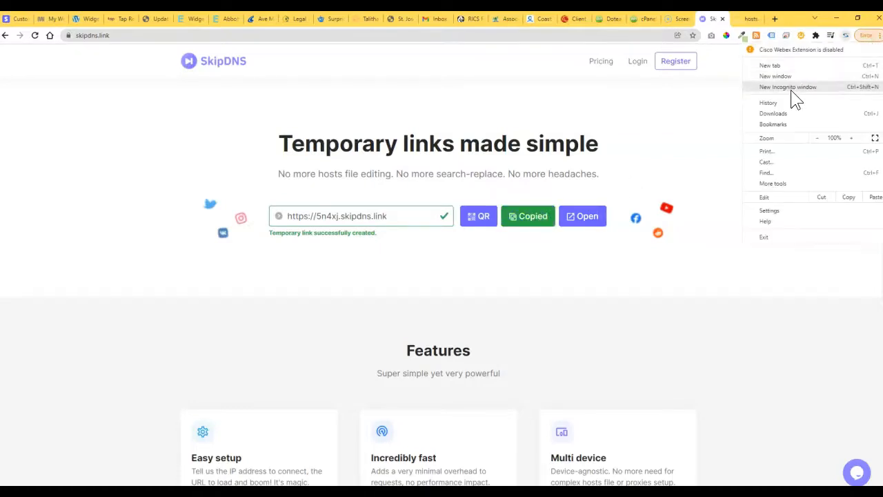
Open a new incognito window from Chrome's menu.
left_click(787, 86)
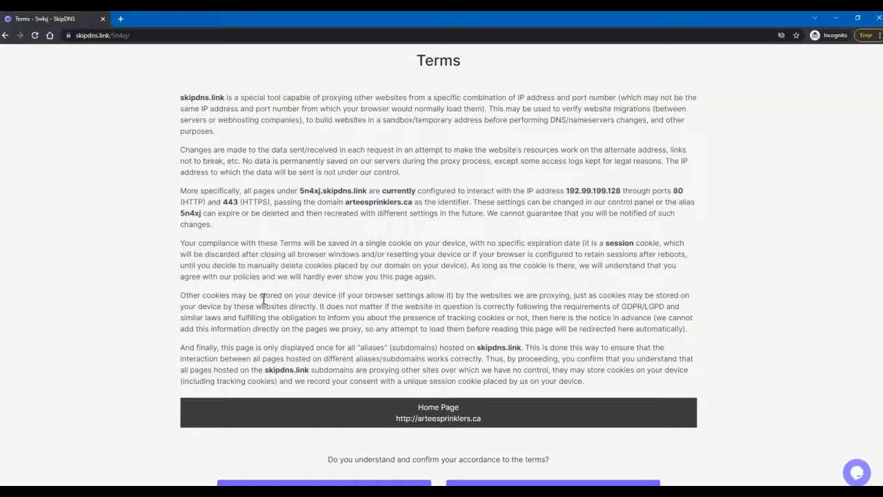
Accept the SkipDNS terms and proceed to 5n4xj.skipdns.link.
scroll("down", 3)
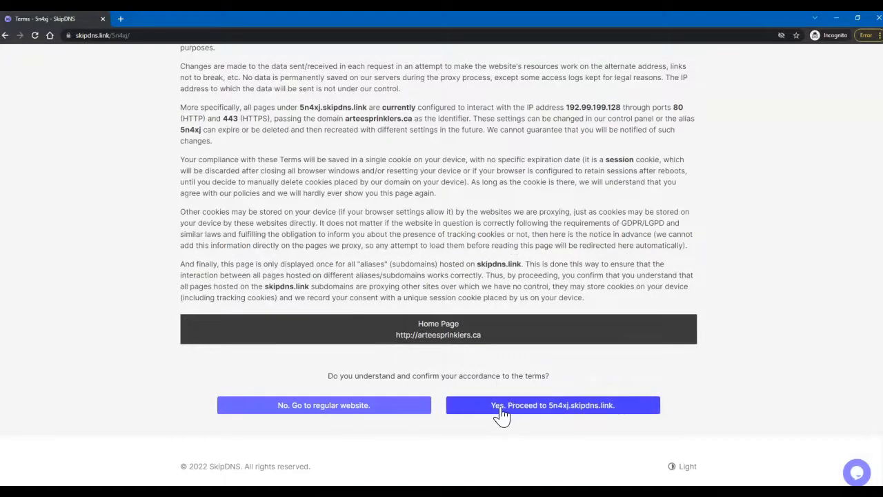
mouse_move(552, 412)
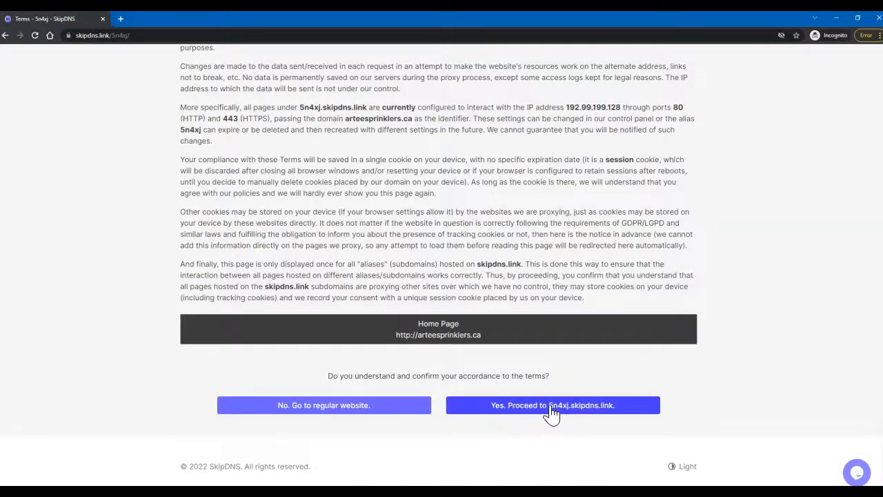
left_click(552, 406)
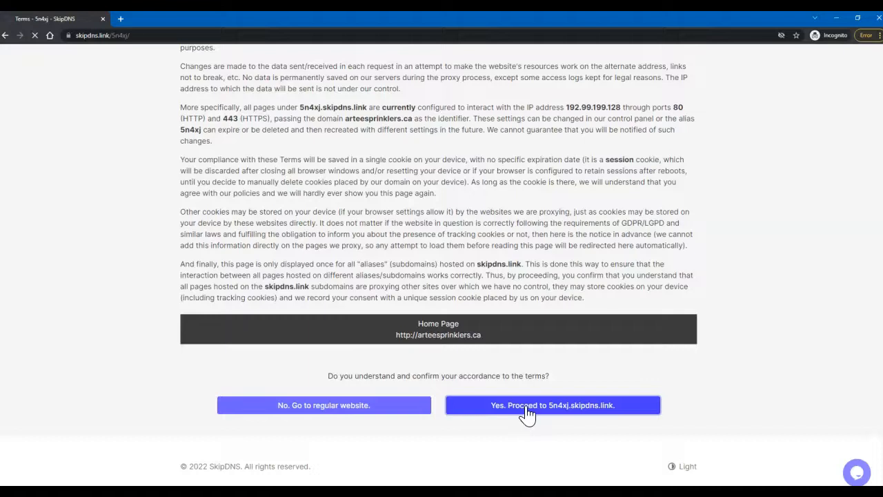
left_click(552, 405)
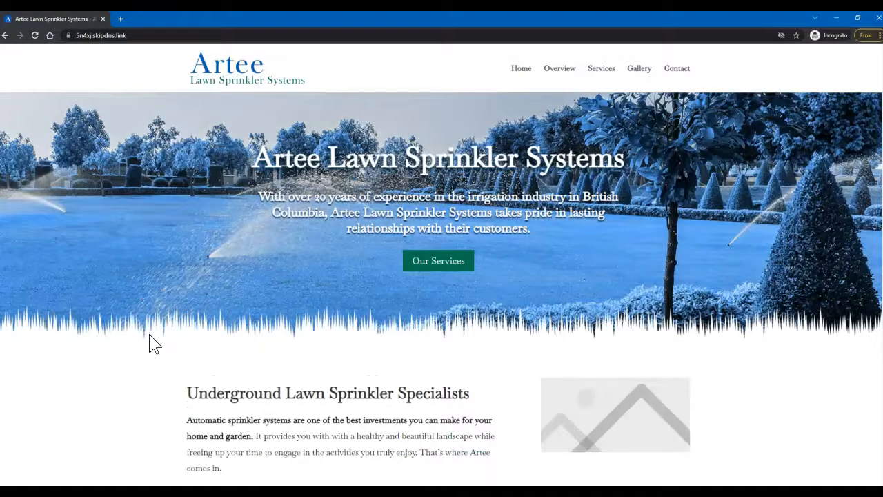
Scroll through the Artee Lawn Sprinkler Systems site and return to the top.
scroll("down", 3)
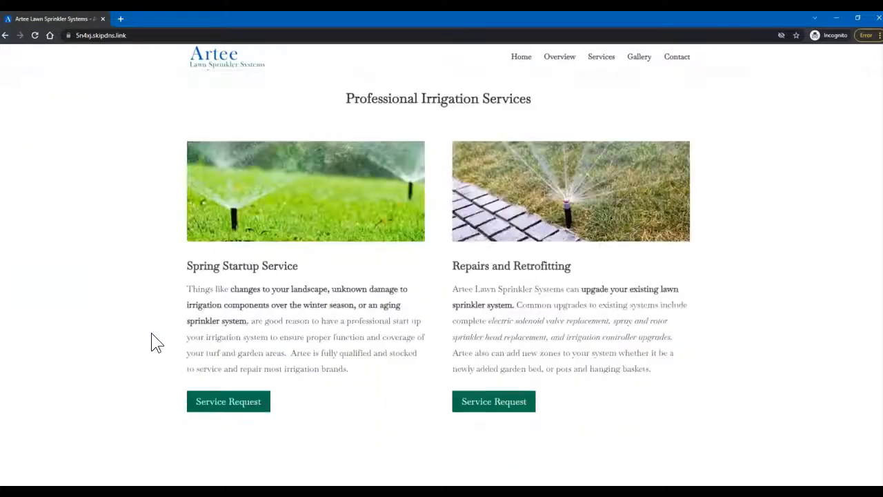
scroll("down", 3)
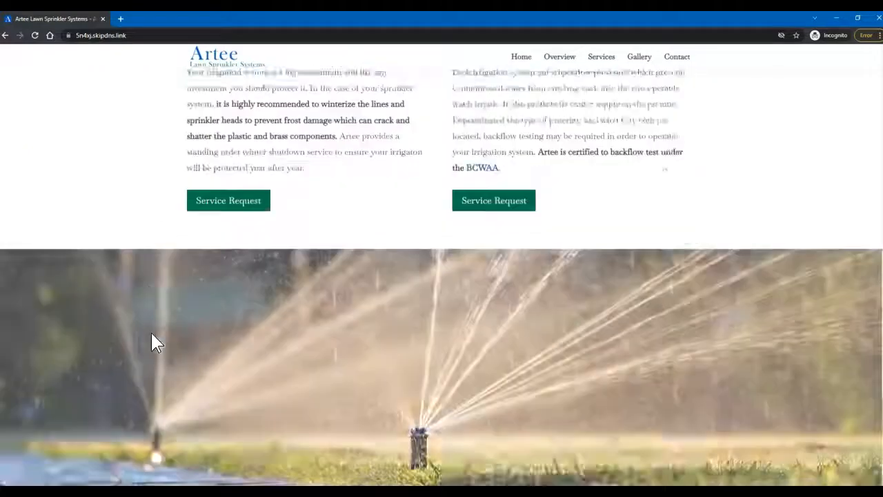
scroll("up", 3)
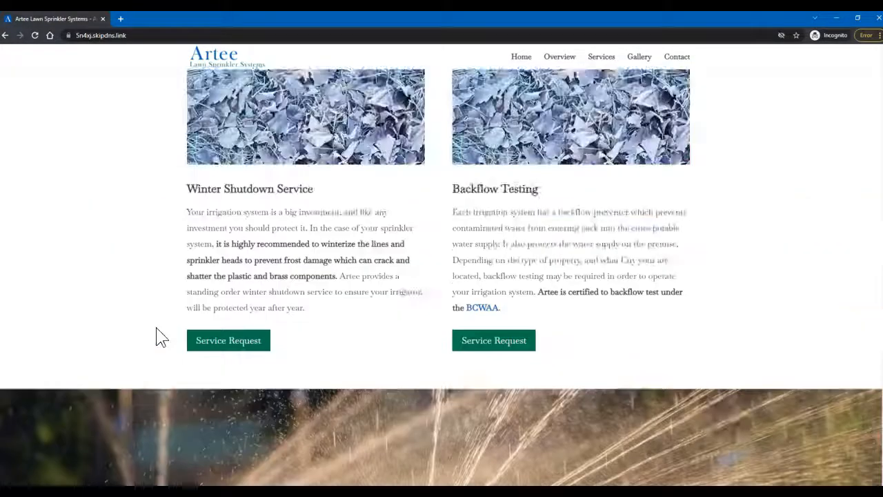
scroll("up", 3)
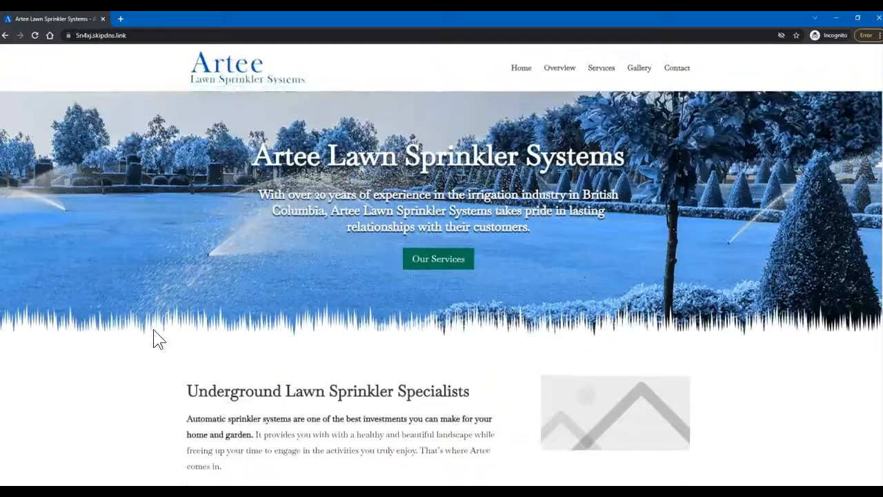
scroll("down", 3)
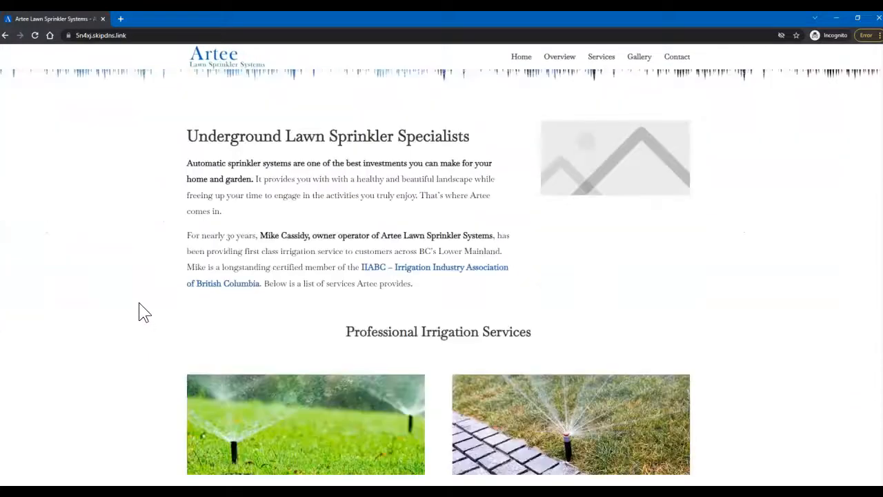
scroll("up", 3)
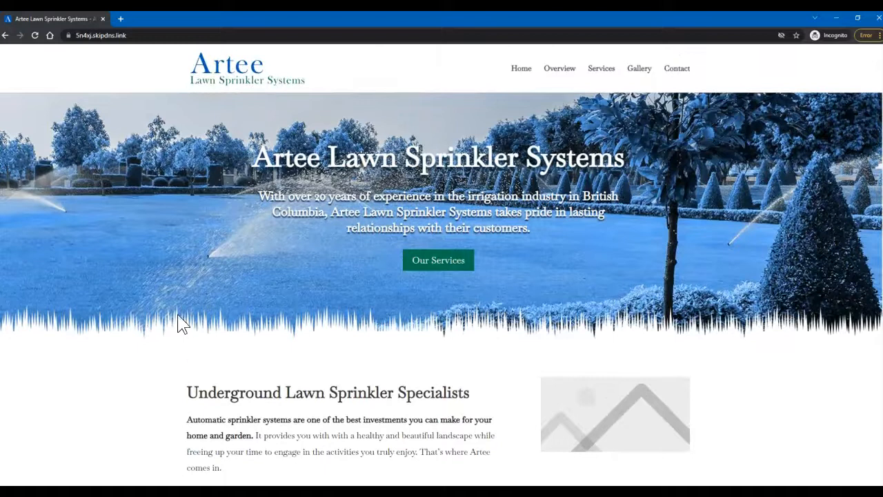
mouse_move(212, 324)
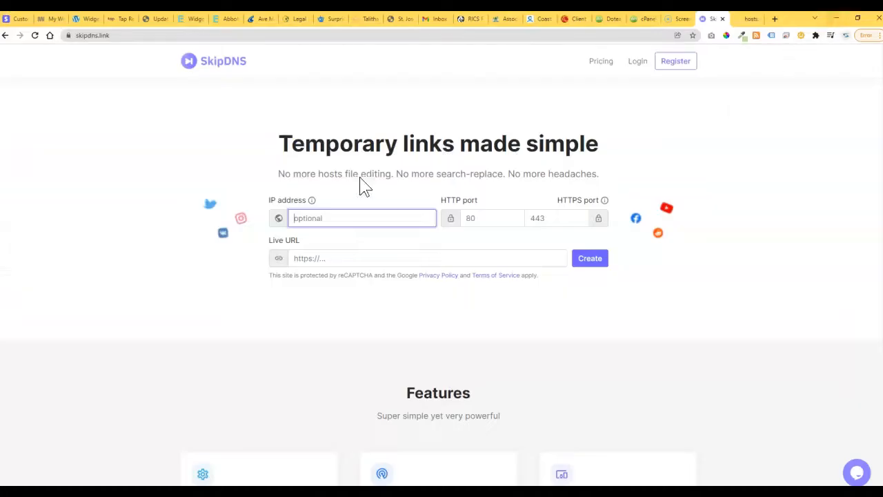
mouse_move(322, 263)
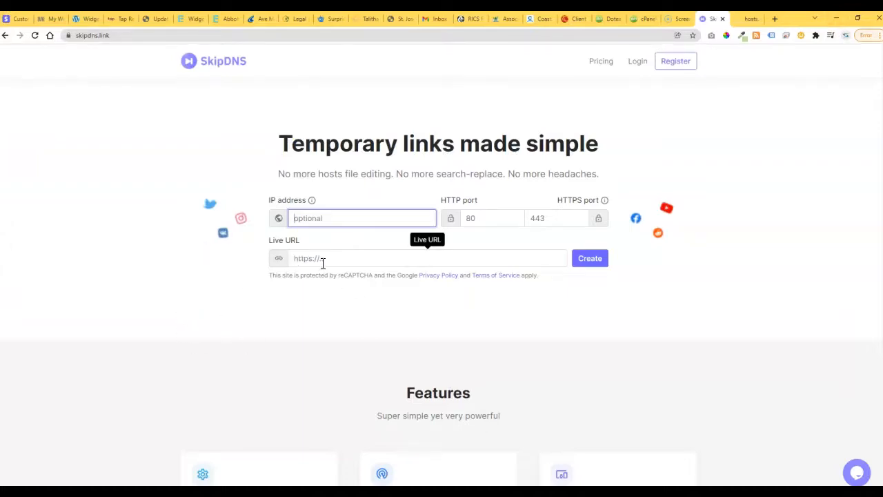
mouse_move(192, 351)
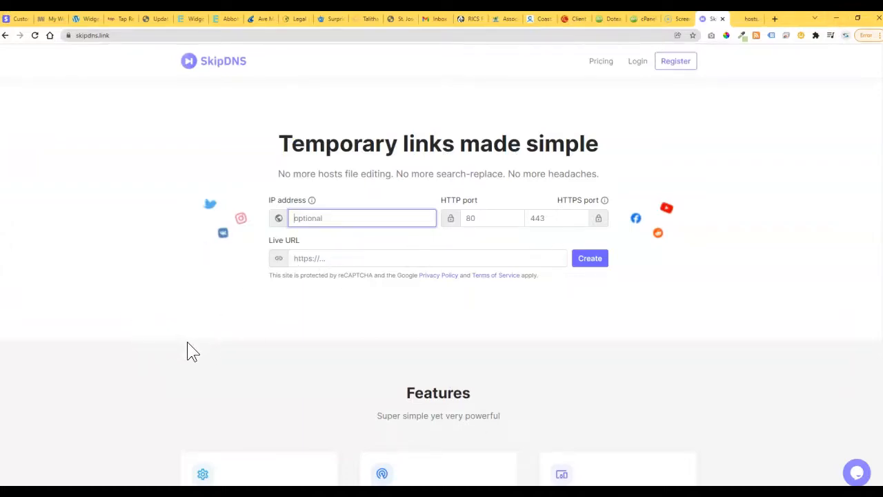